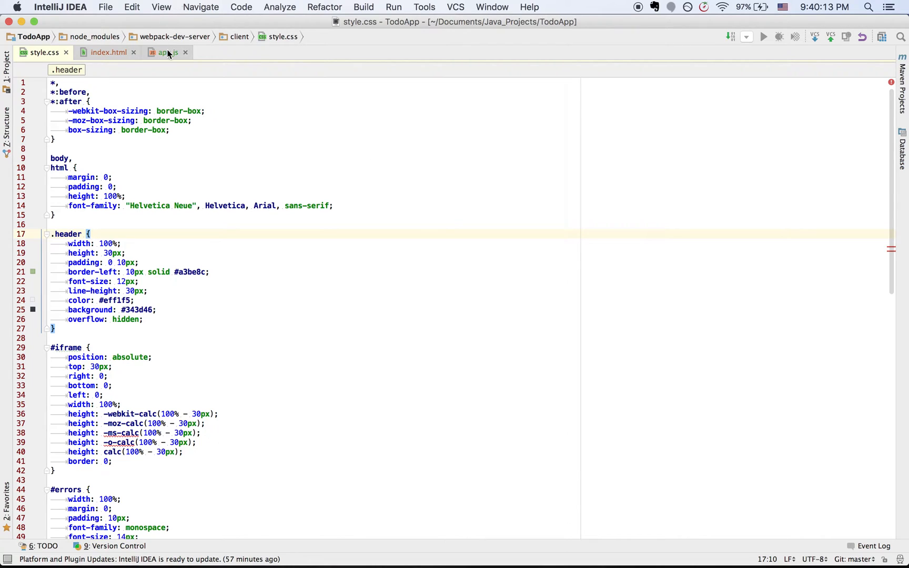
# - Bring up the tab actions for app.js to move it into a right-hand group
pyautogui.rightClick(168, 53)
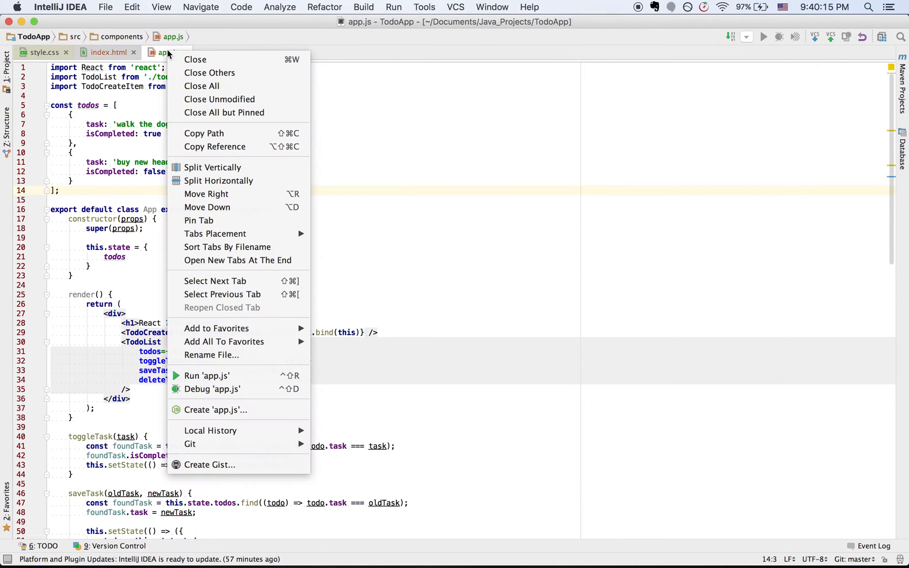
pyautogui.moveTo(206, 193)
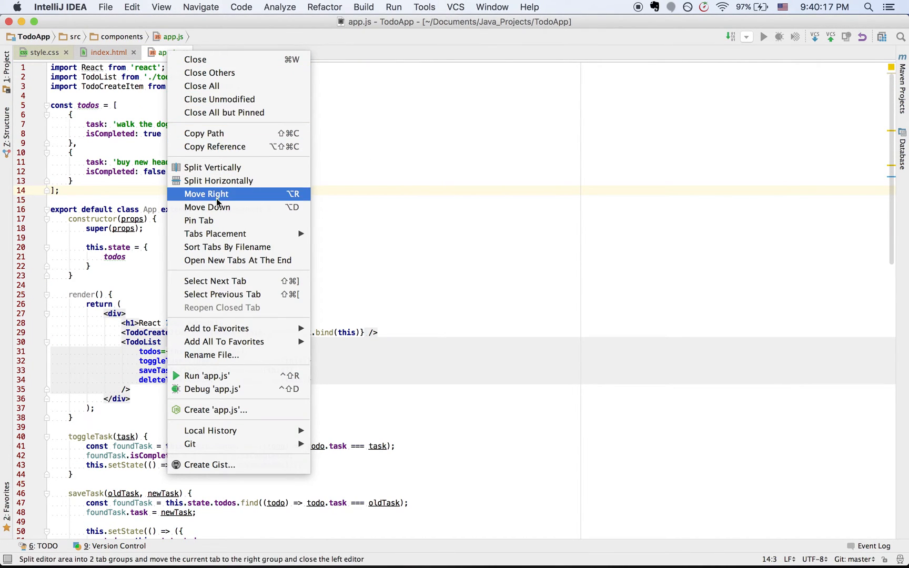
pyautogui.moveTo(207, 207)
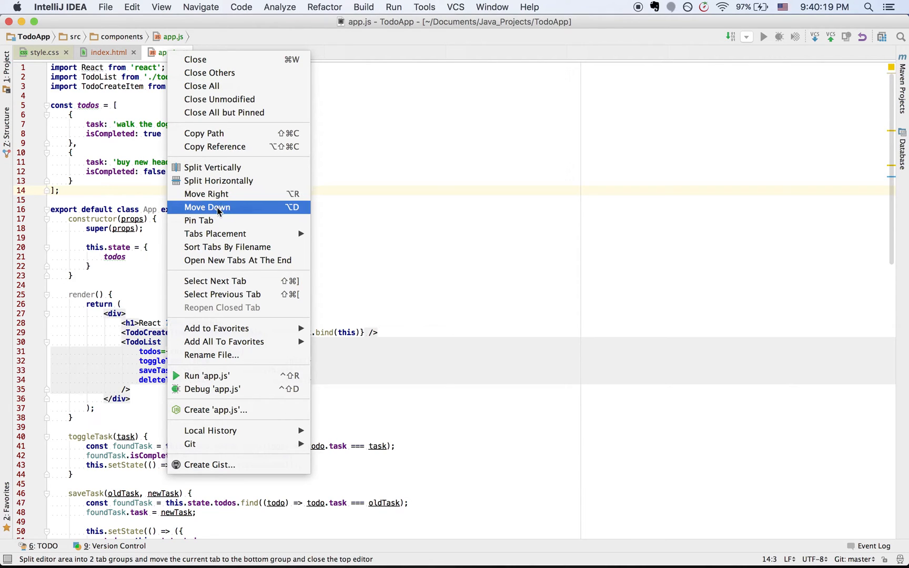
pyautogui.moveTo(231, 194)
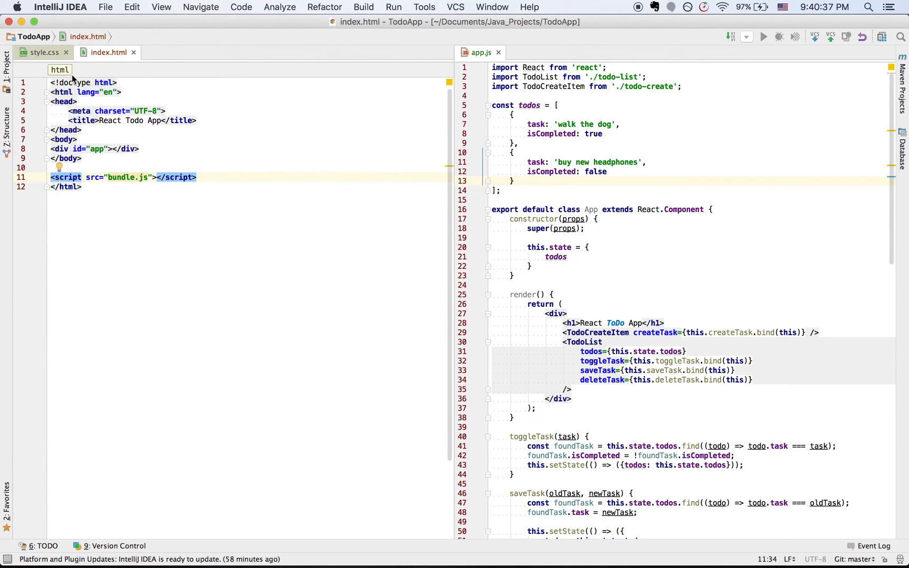
# - Switch to the style.css file in the left group before moving it down
pyautogui.click(44, 53)
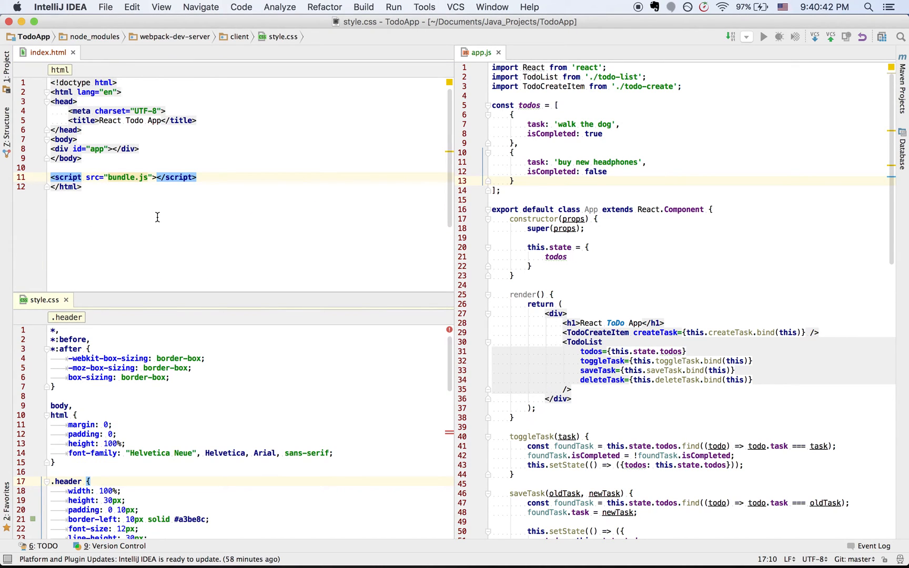
pyautogui.moveTo(308, 169)
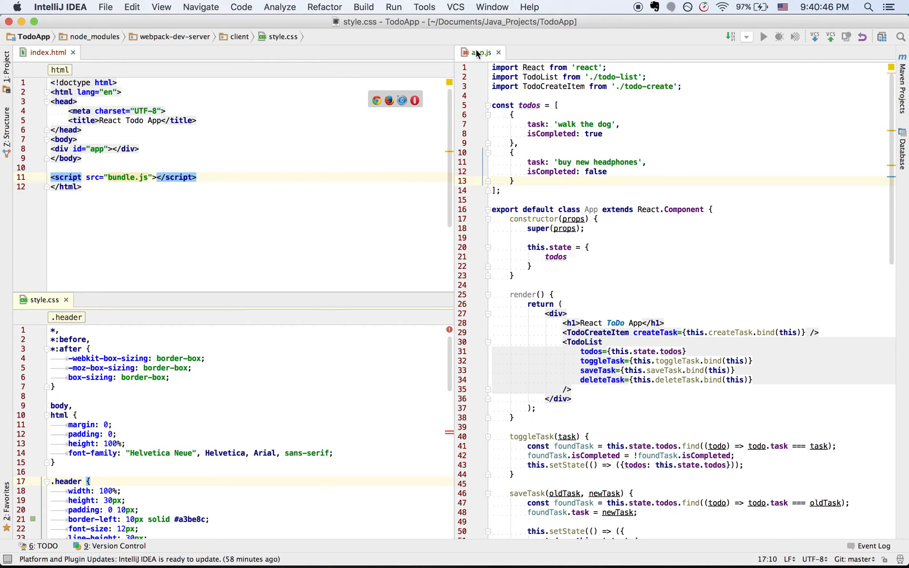
pyautogui.moveTo(480, 52)
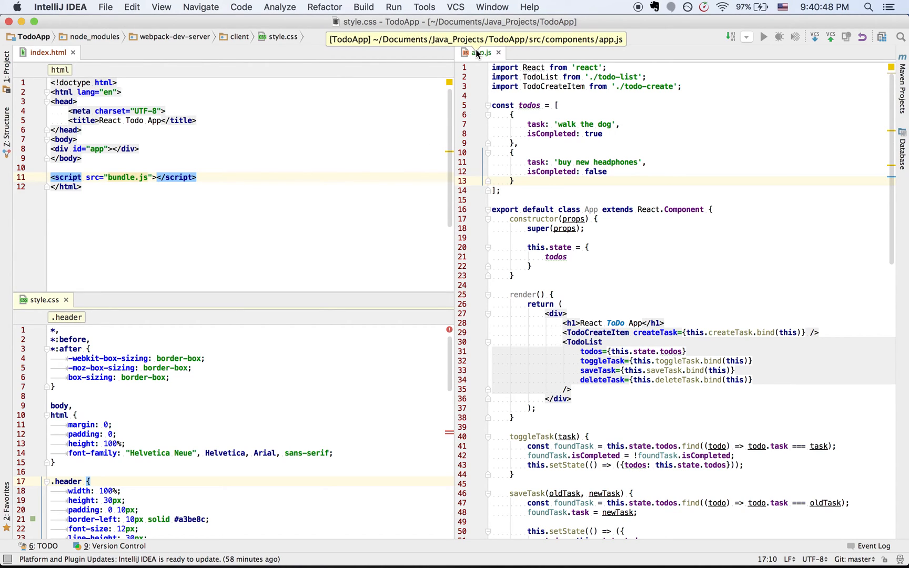
# - Unsplit the groups from the app.js tab and focus style.css at line 16
pyautogui.rightClick(479, 53)
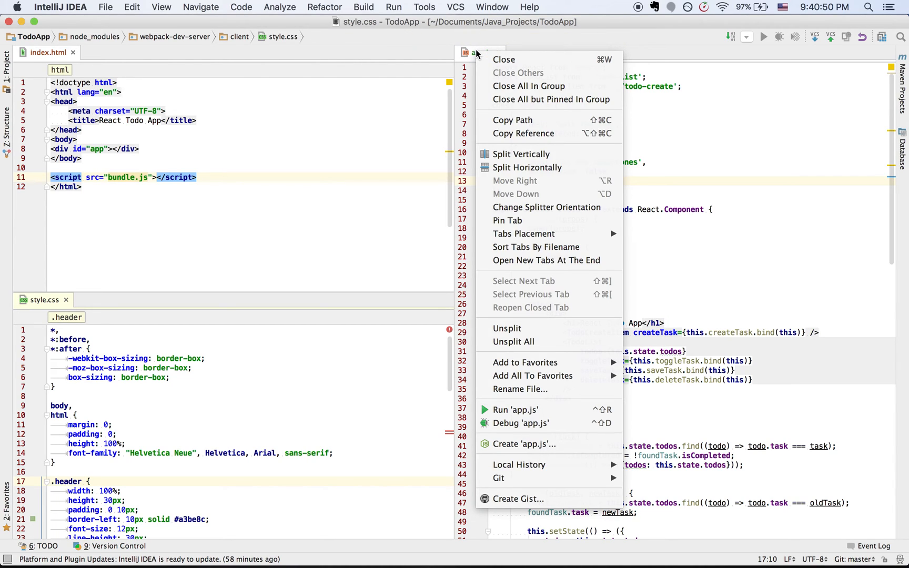
pyautogui.moveTo(507, 328)
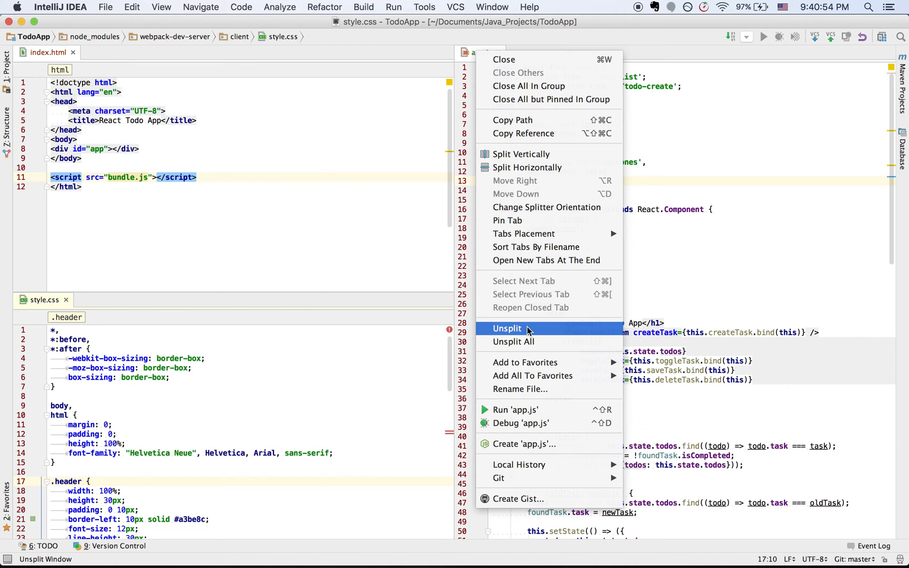
pyautogui.click(506, 328)
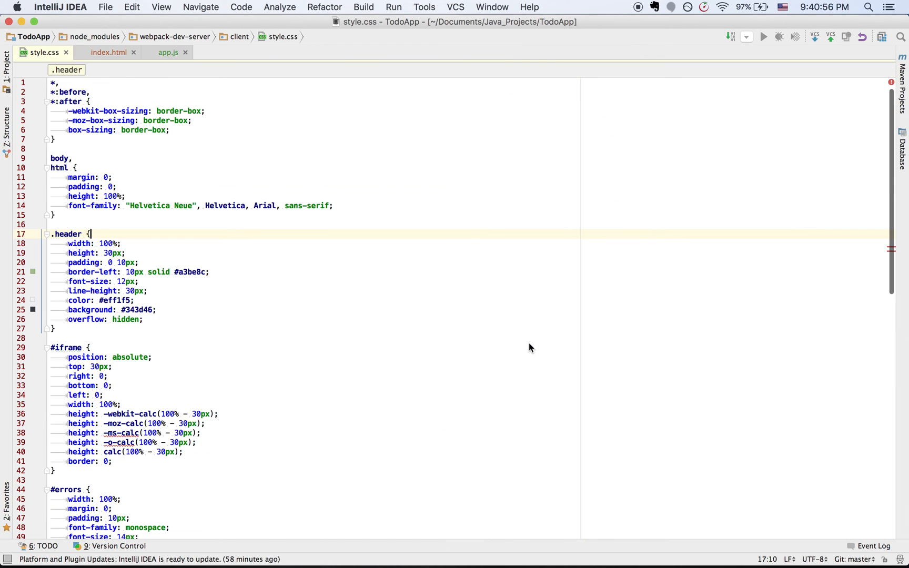
pyautogui.click(395, 224)
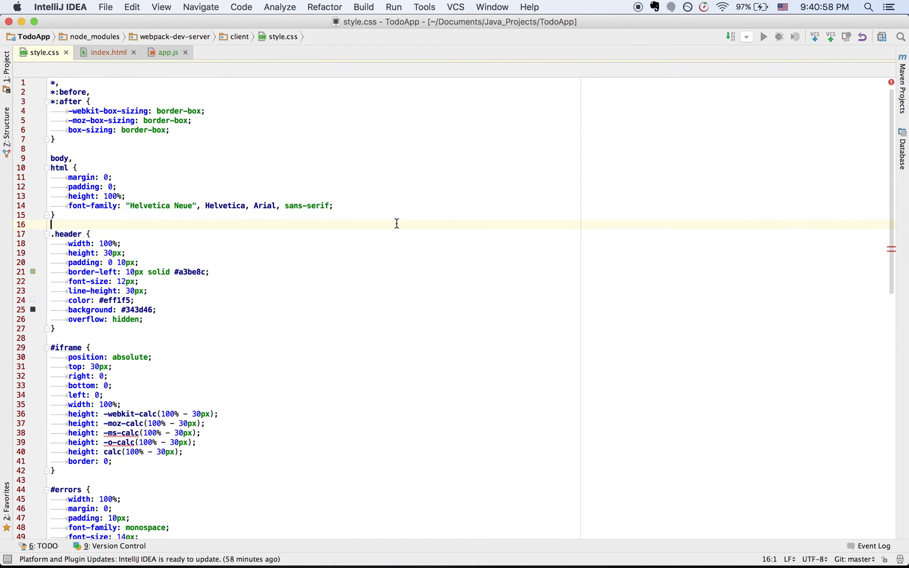